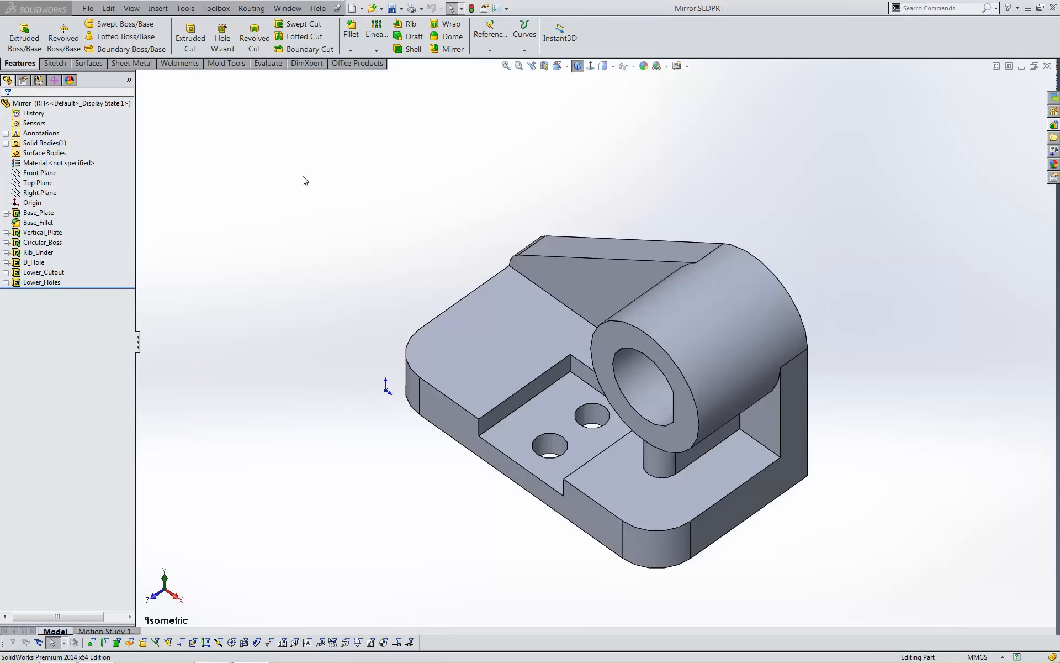
pyautogui.moveTo(40, 88)
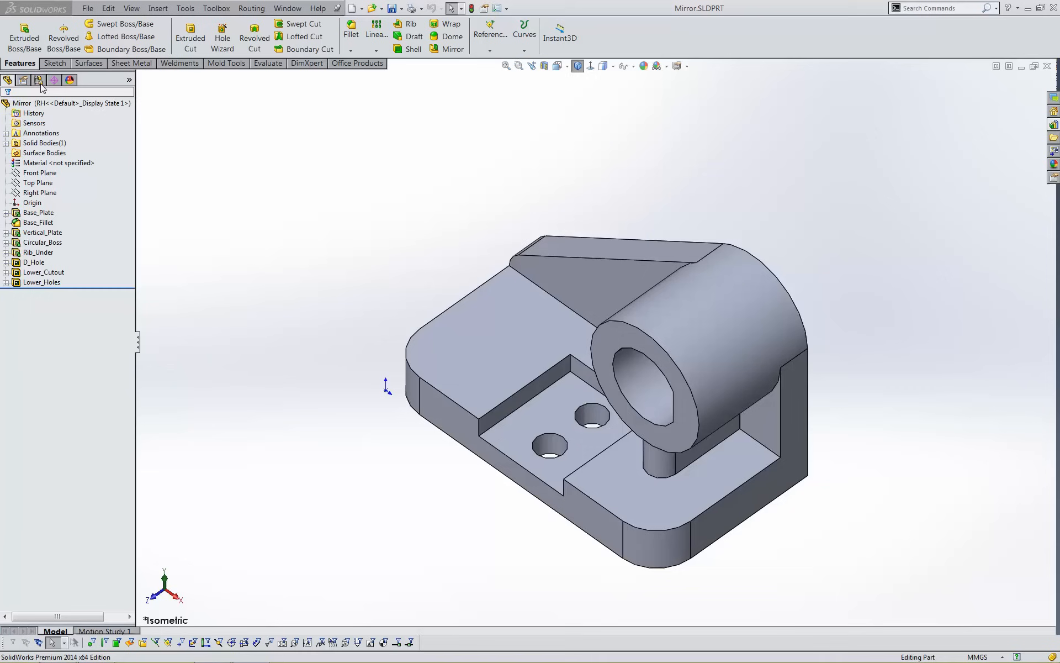
# - Add a configuration named LH to the Mirror part from the ConfigurationManager
pyautogui.click(23, 79)
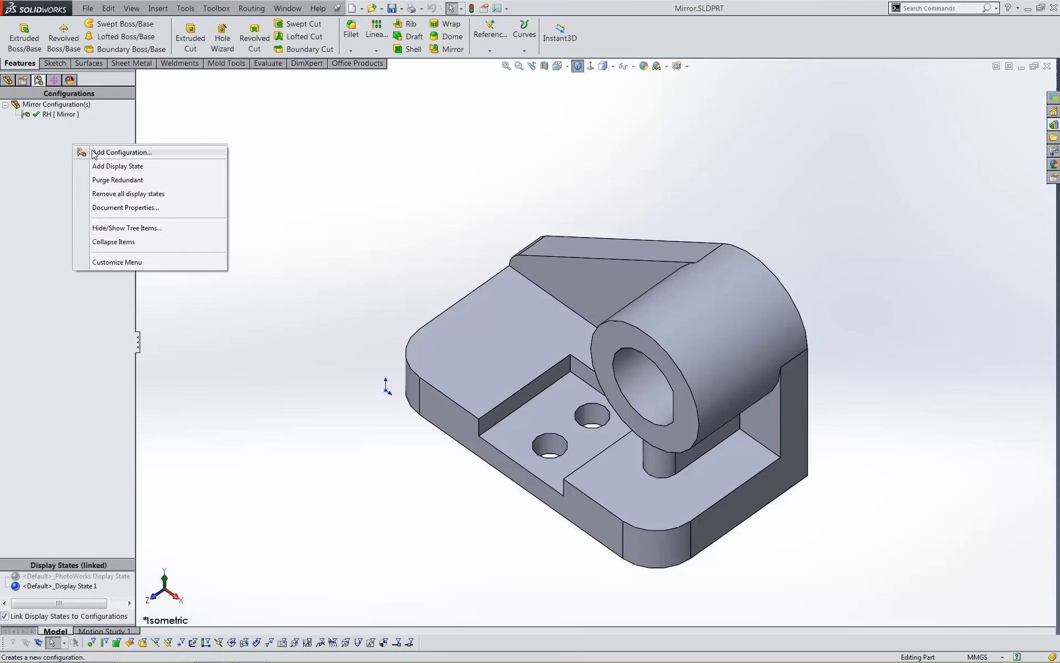
pyautogui.click(123, 153)
pyautogui.write('LH')
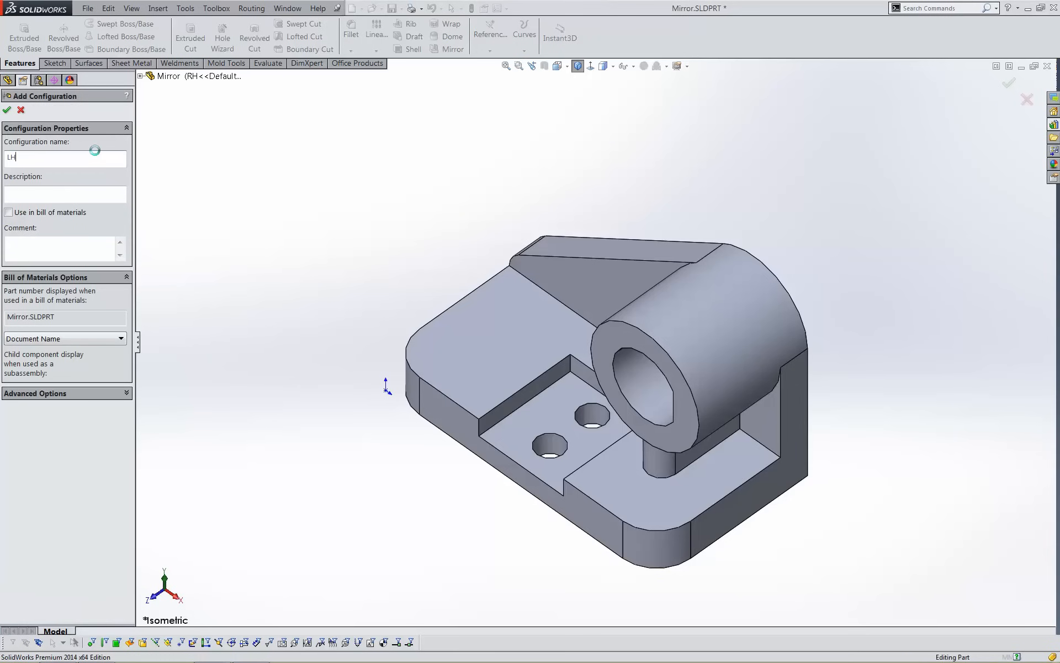
pyautogui.click(6, 109)
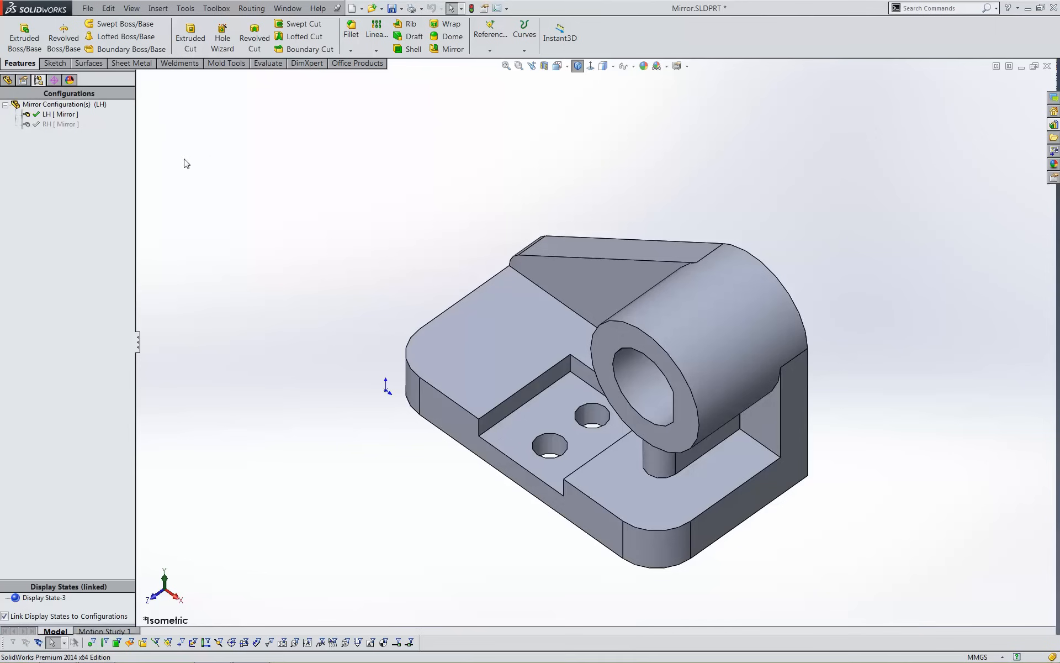
# - Mirror the body about its front side face with Merge solids unchecked
pyautogui.click(453, 36)
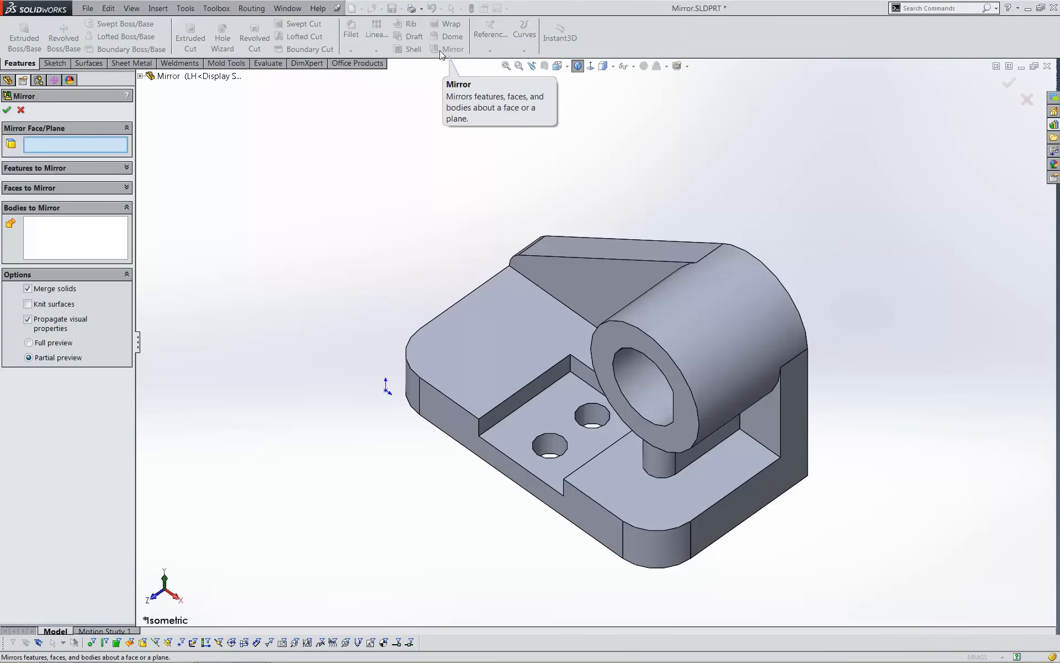
pyautogui.moveTo(528, 482)
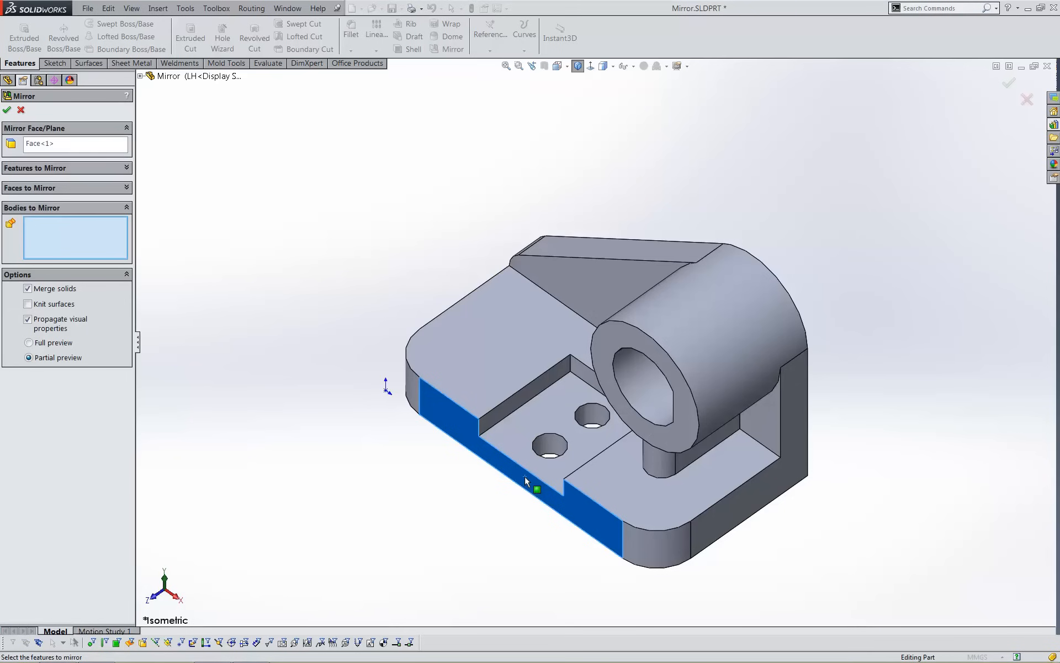
pyautogui.moveTo(269, 332)
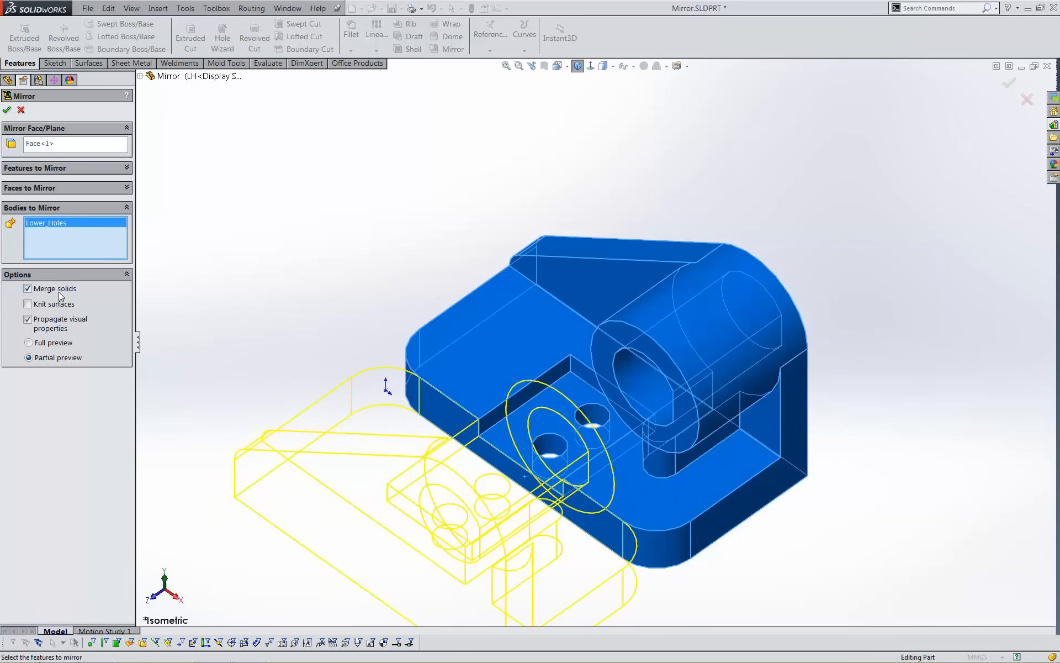
pyautogui.click(28, 288)
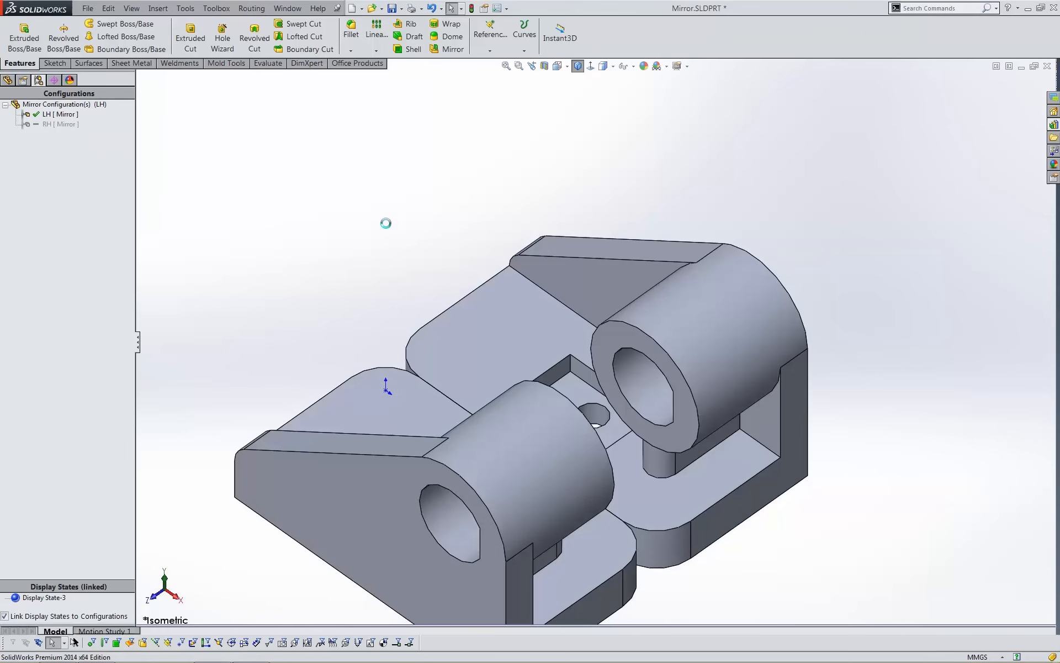
# - Delete the original Lower_Holes body in LH, then reactivate the RH configuration
pyautogui.click(157, 7)
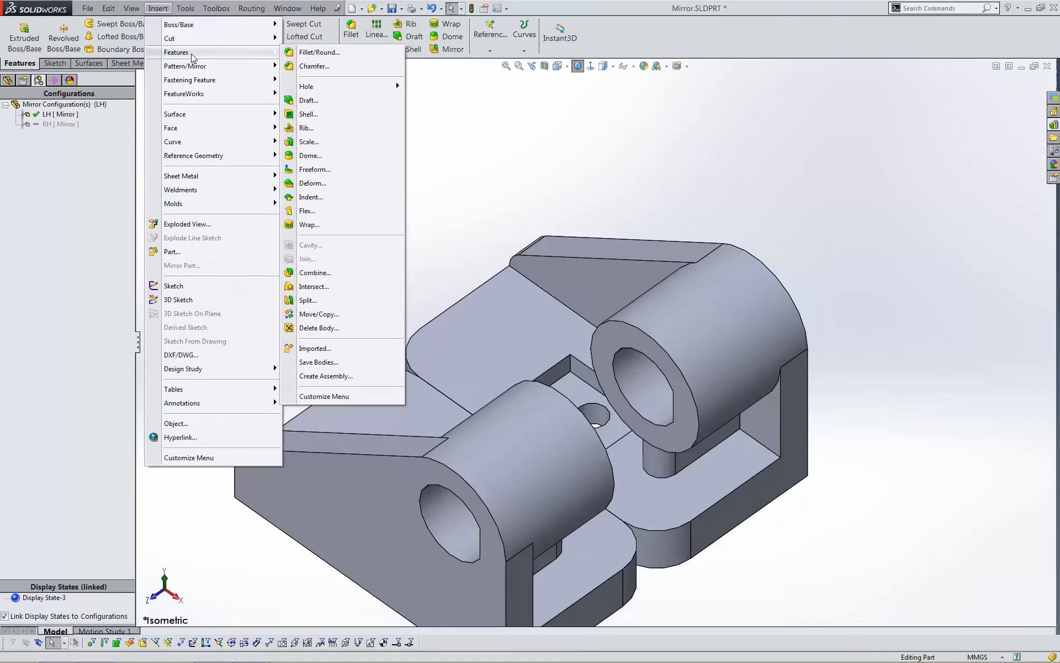
pyautogui.click(318, 328)
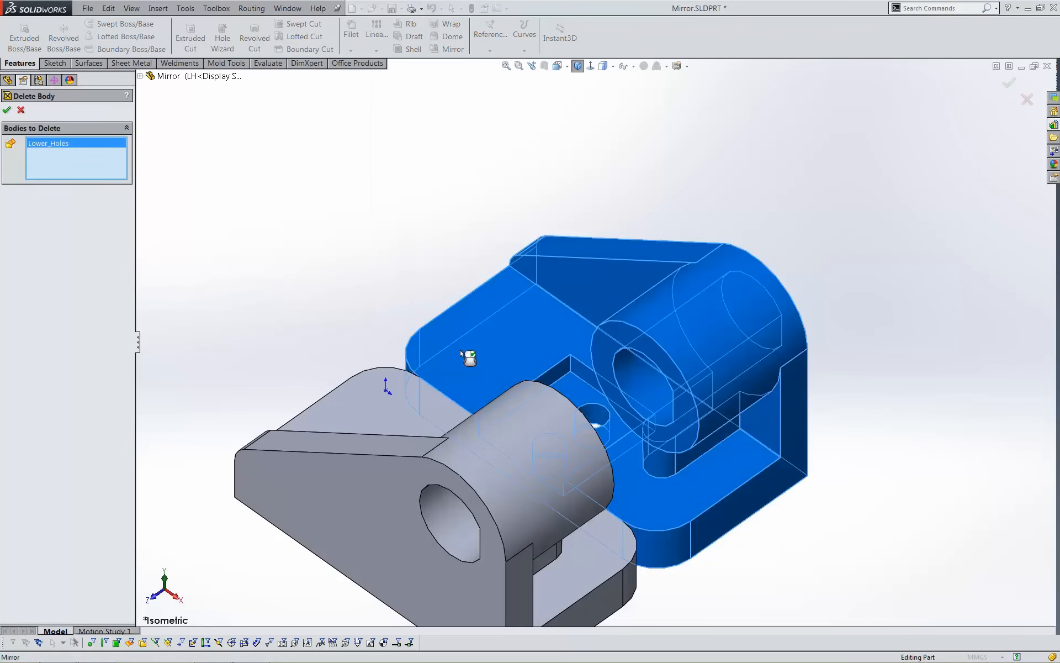
pyautogui.click(6, 109)
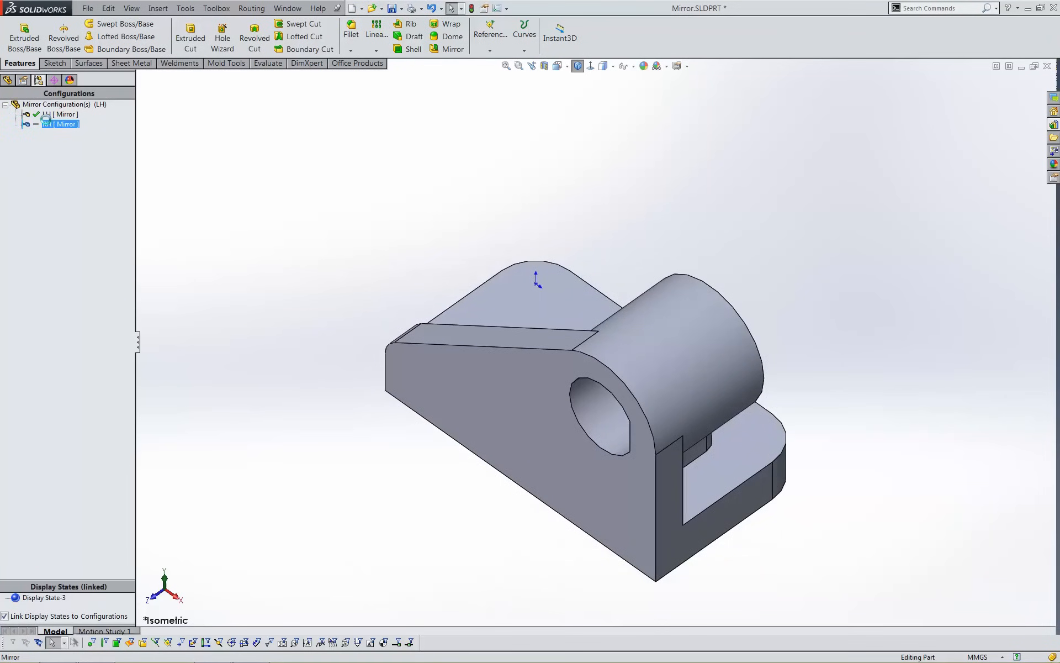
pyautogui.doubleClick(66, 124)
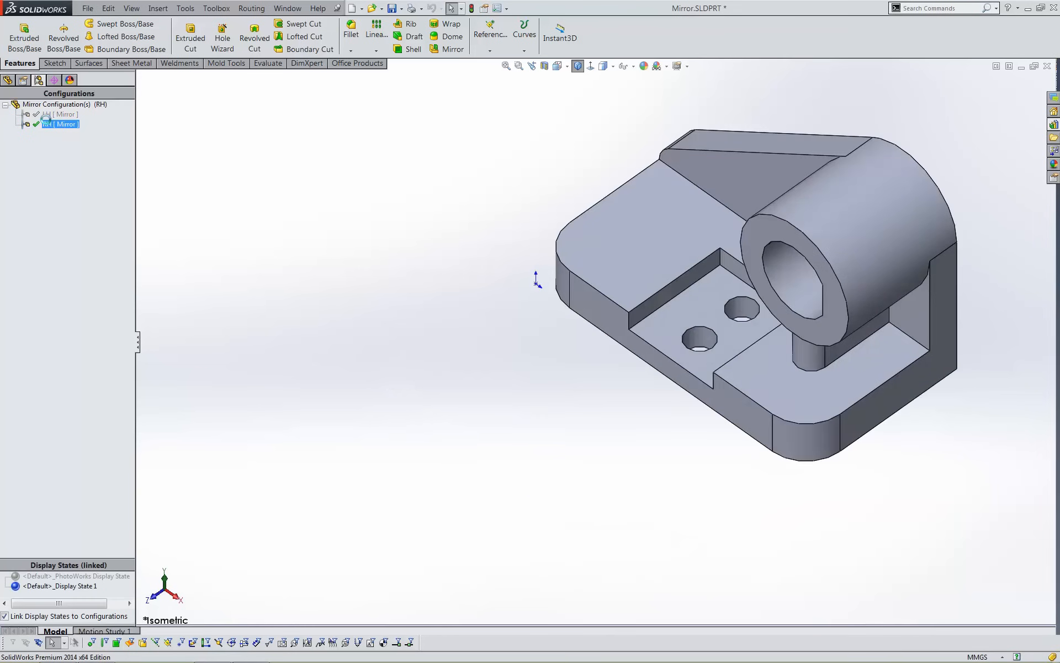
# - Double-click the RH configuration so the original right-hand body is active
pyautogui.click(66, 113)
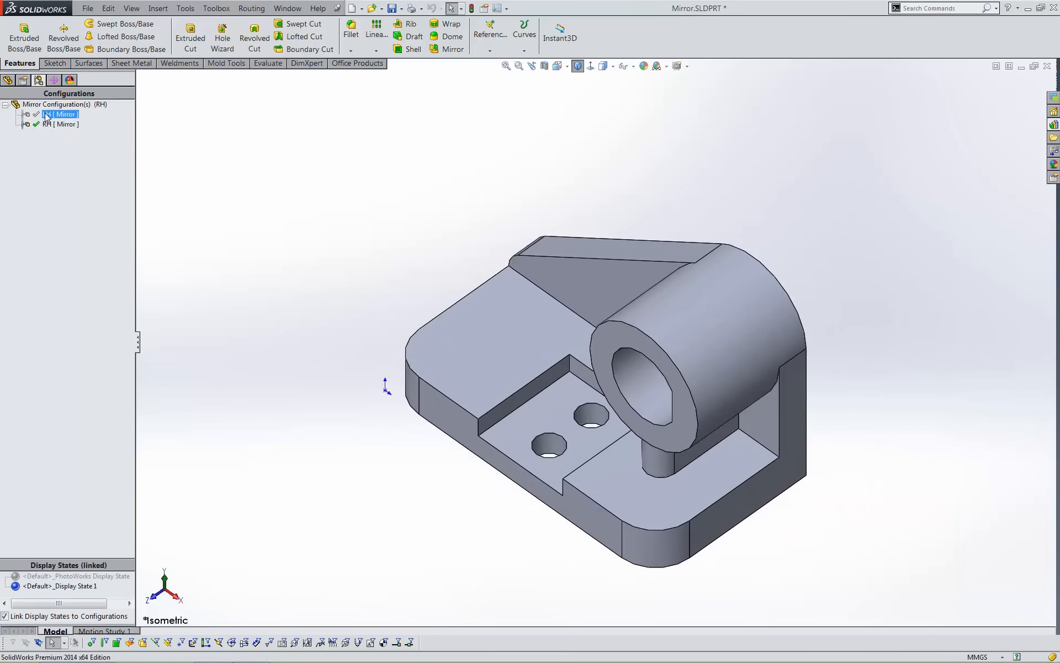
pyautogui.doubleClick(65, 123)
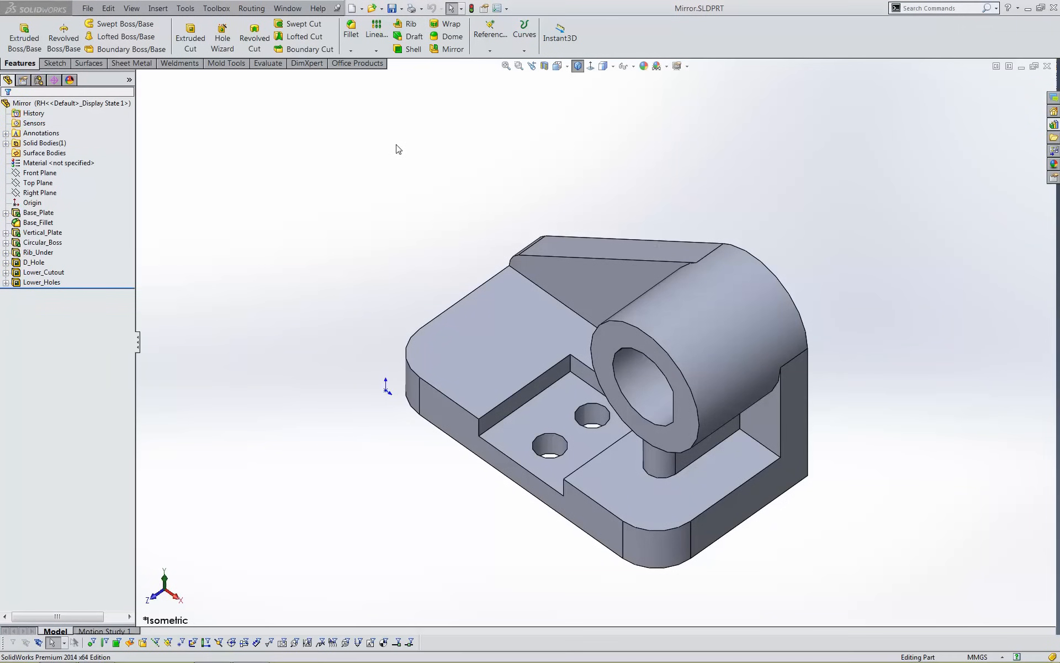
pyautogui.moveTo(406, 199)
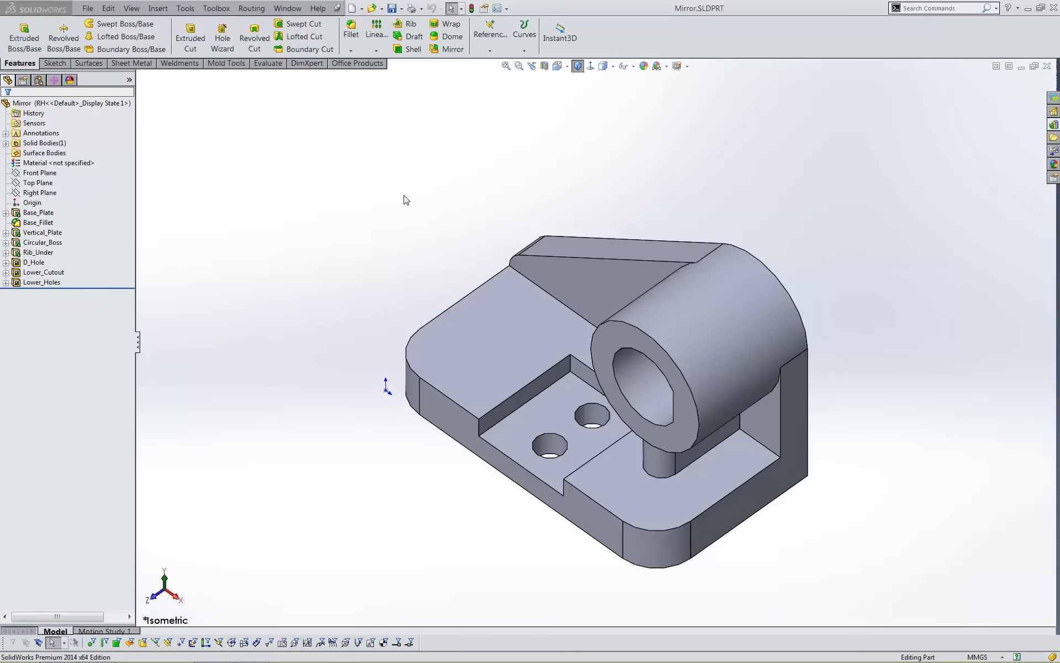
# - Create a new mirrored part about the front side face using Insert > Mirror Part
pyautogui.click(458, 420)
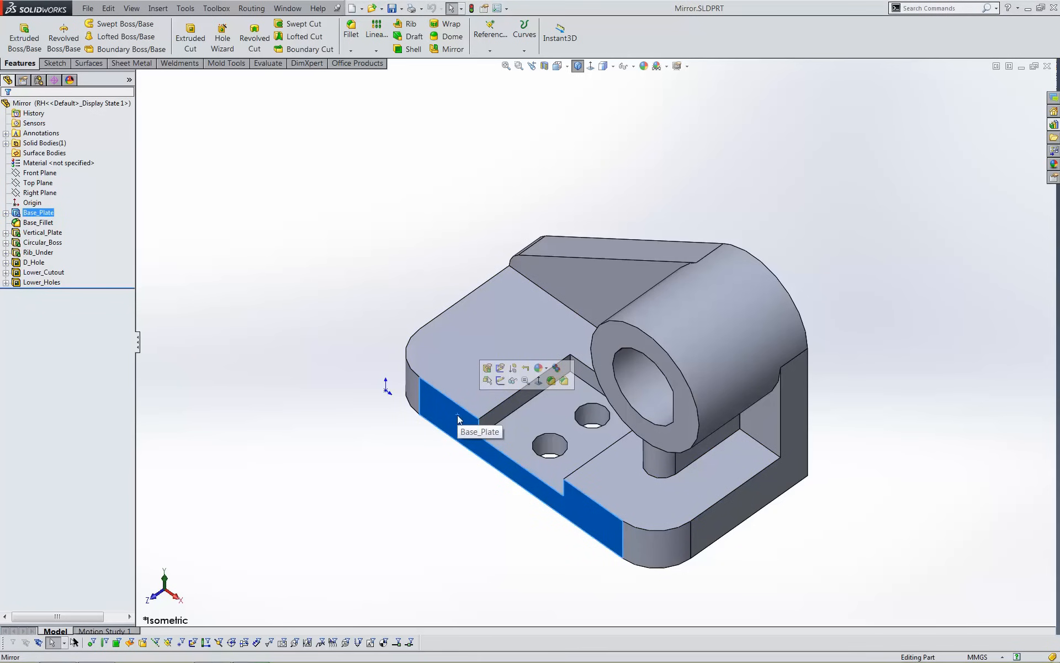
pyautogui.click(157, 8)
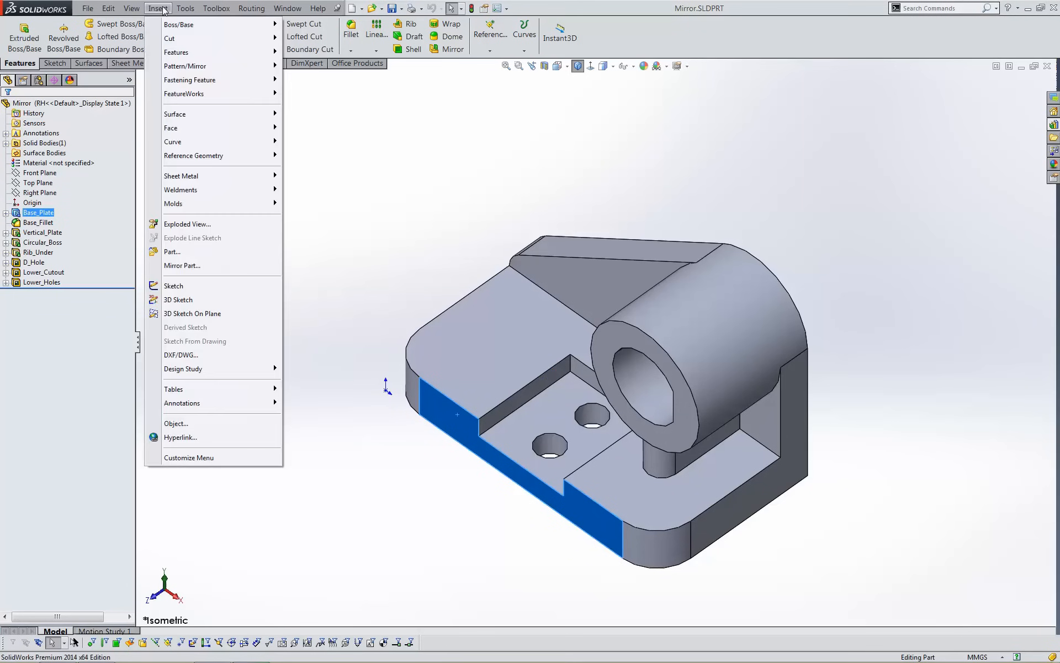
pyautogui.moveTo(199, 265)
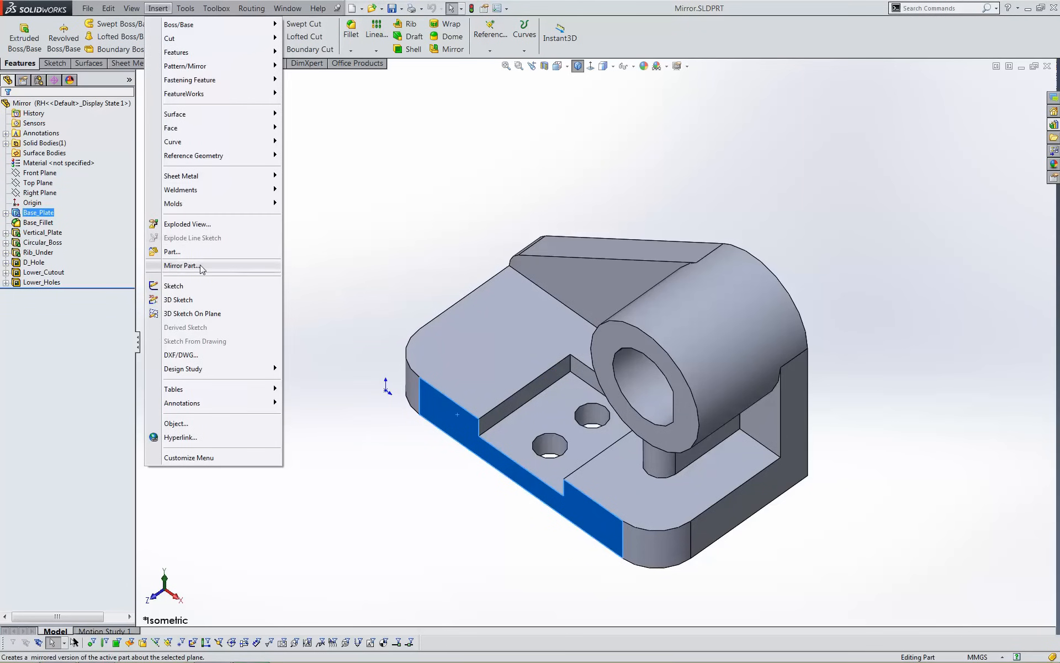
pyautogui.click(183, 265)
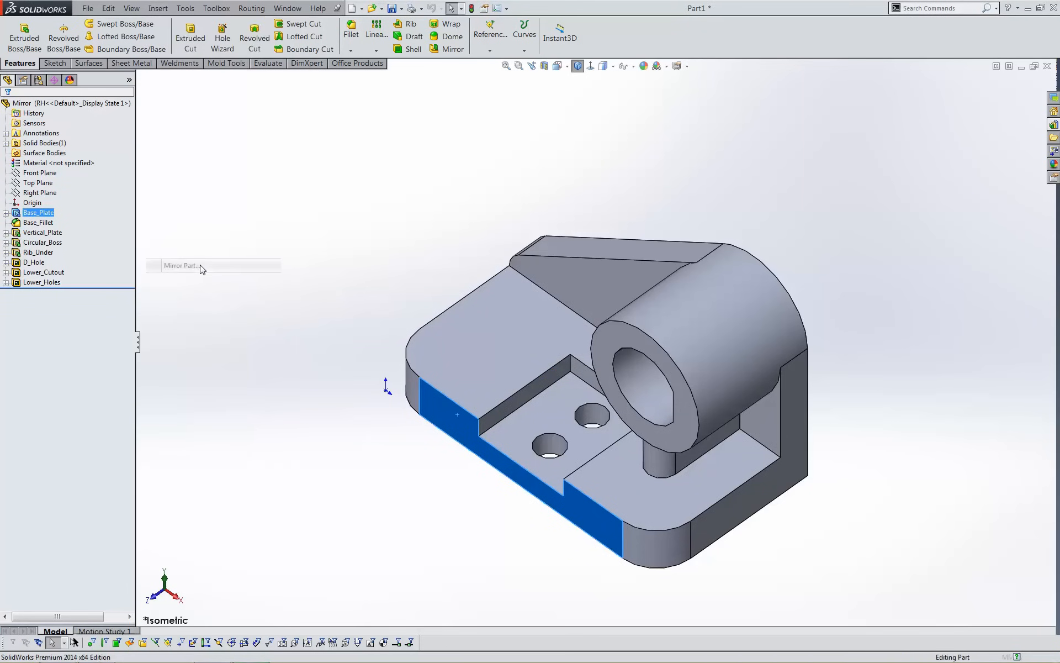
pyautogui.click(180, 265)
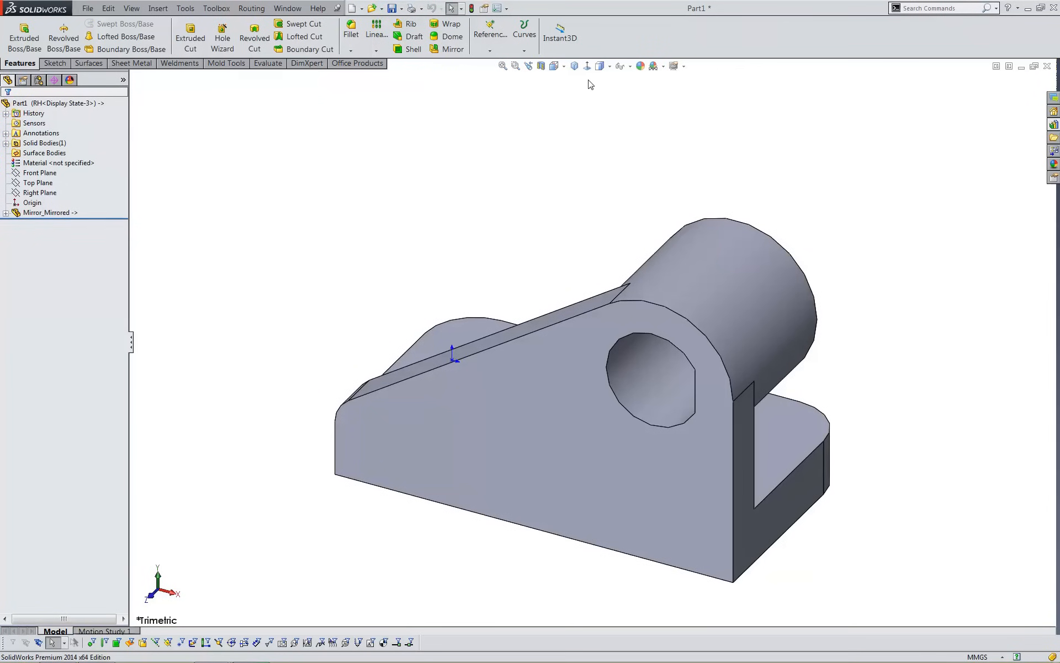
# - Show the new part isometrically and tile it vertically beside Mirror.SLDPRT
pyautogui.click(573, 65)
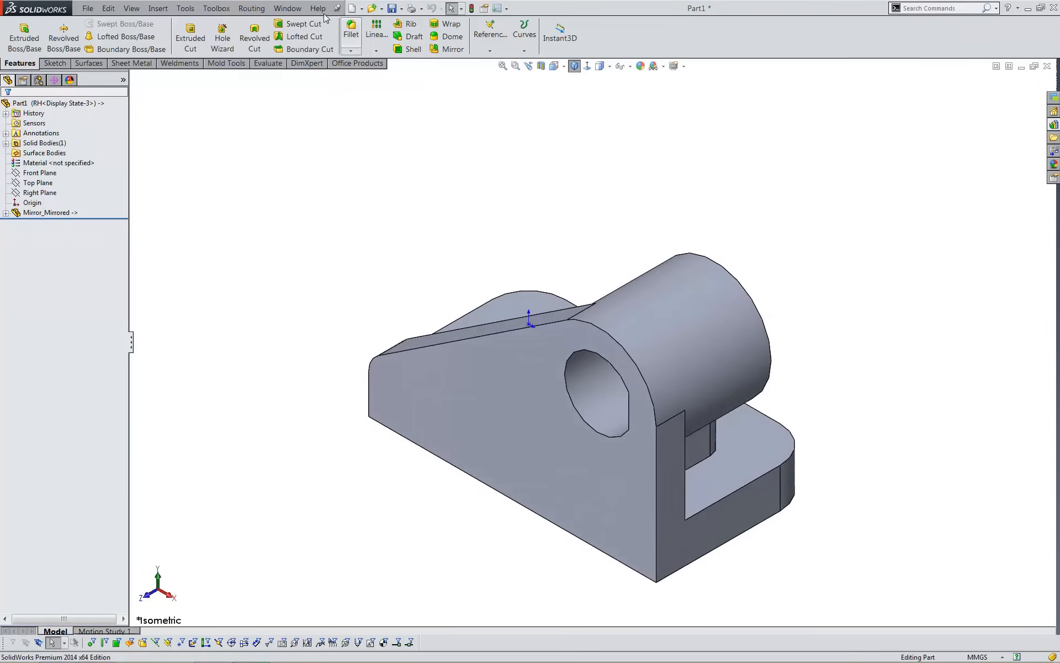
pyautogui.click(287, 8)
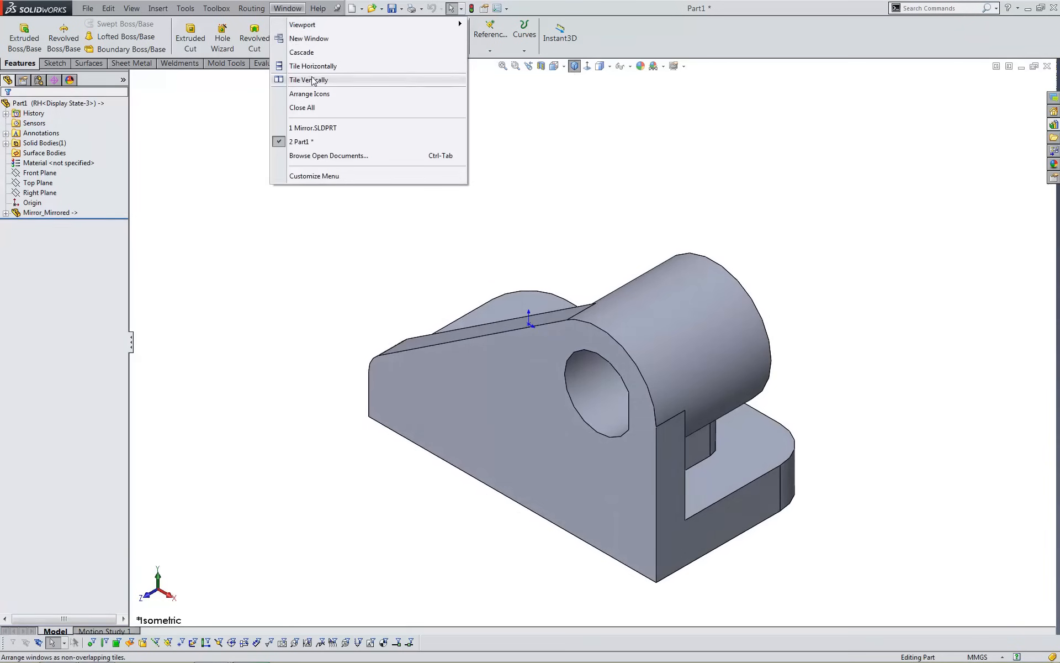
pyautogui.click(308, 79)
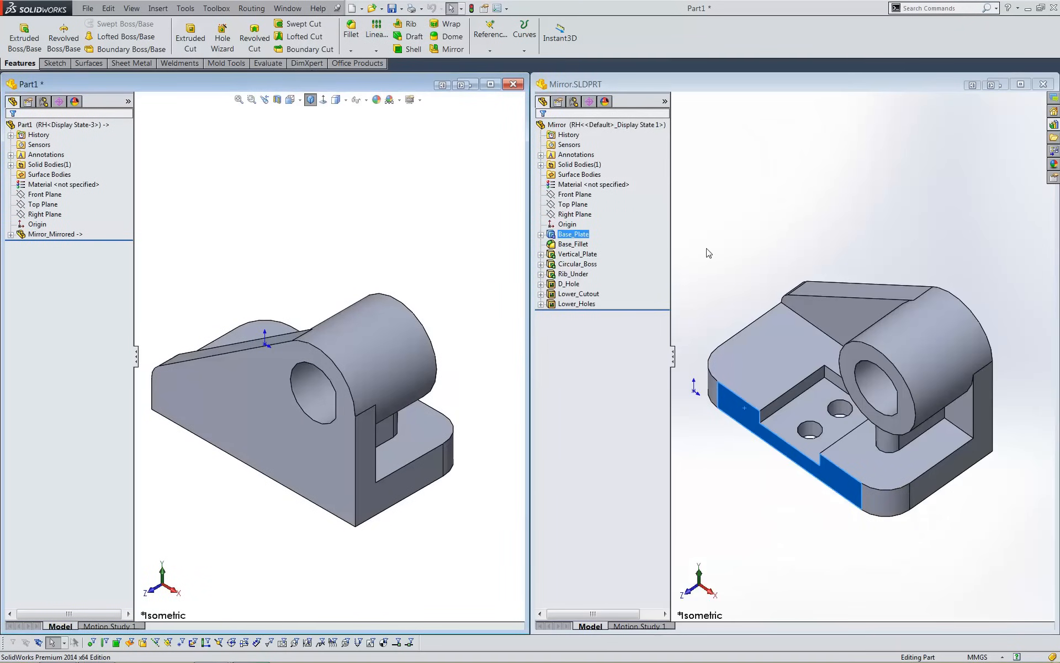
pyautogui.click(541, 234)
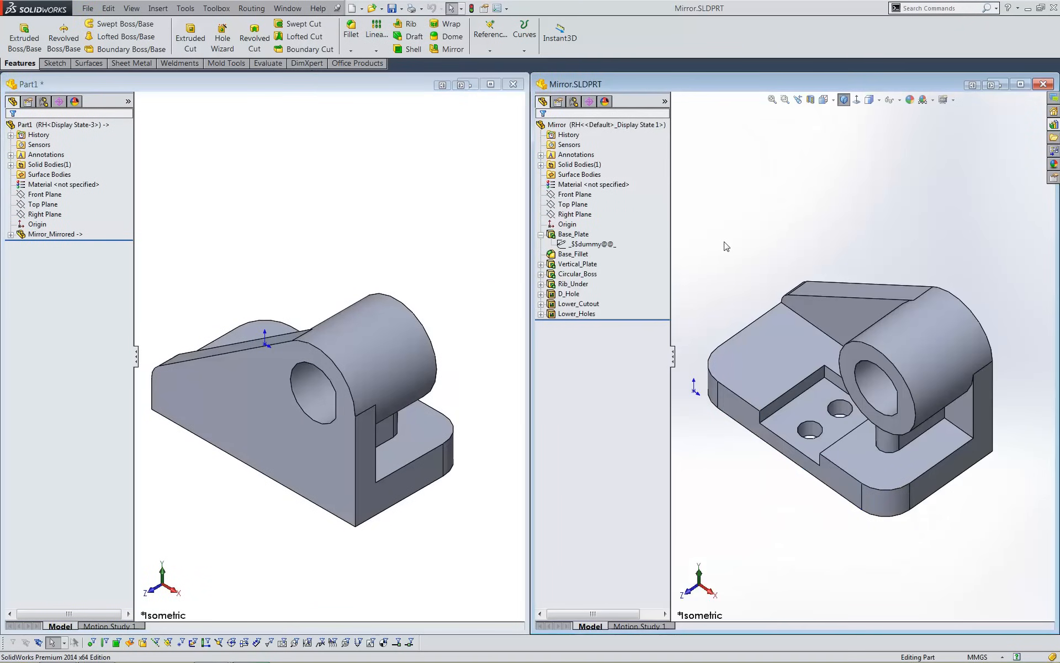
pyautogui.moveTo(384, 221)
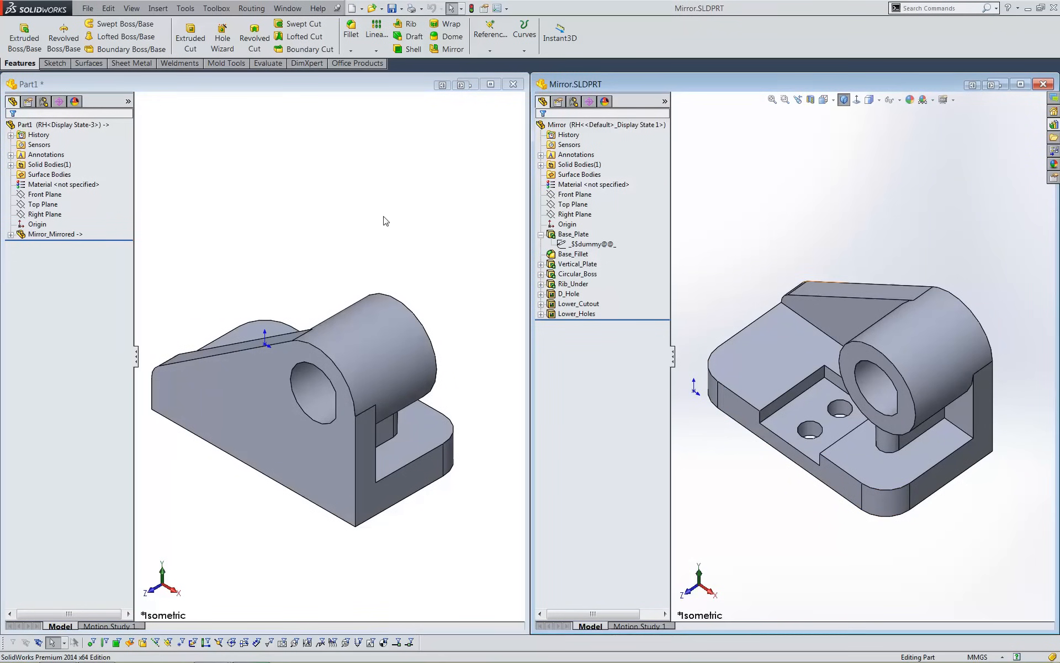